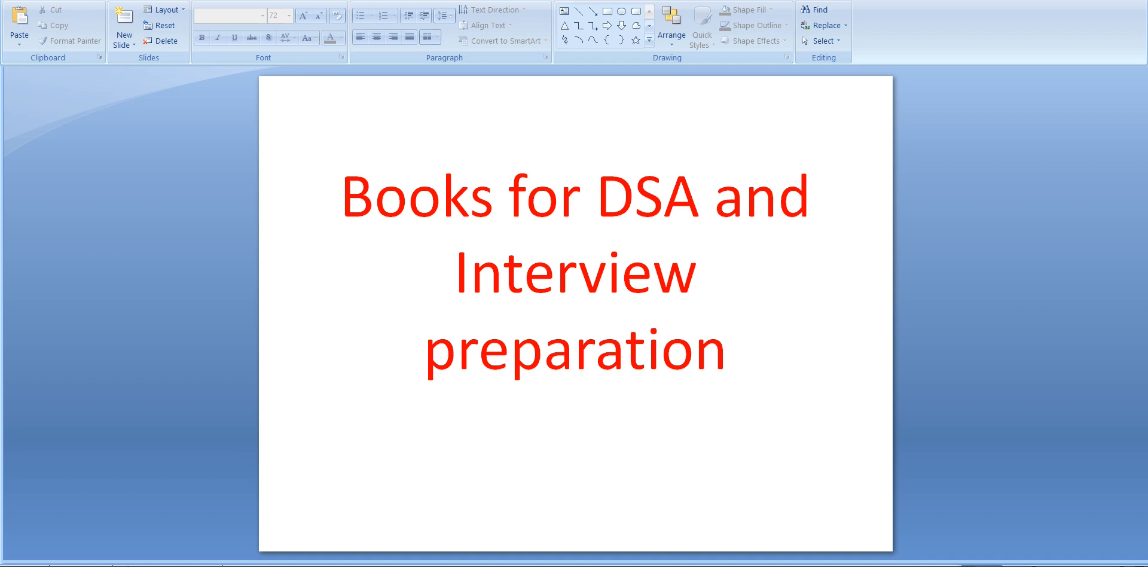
{"action": "mouse_move", "coordinate": [896, 528]}
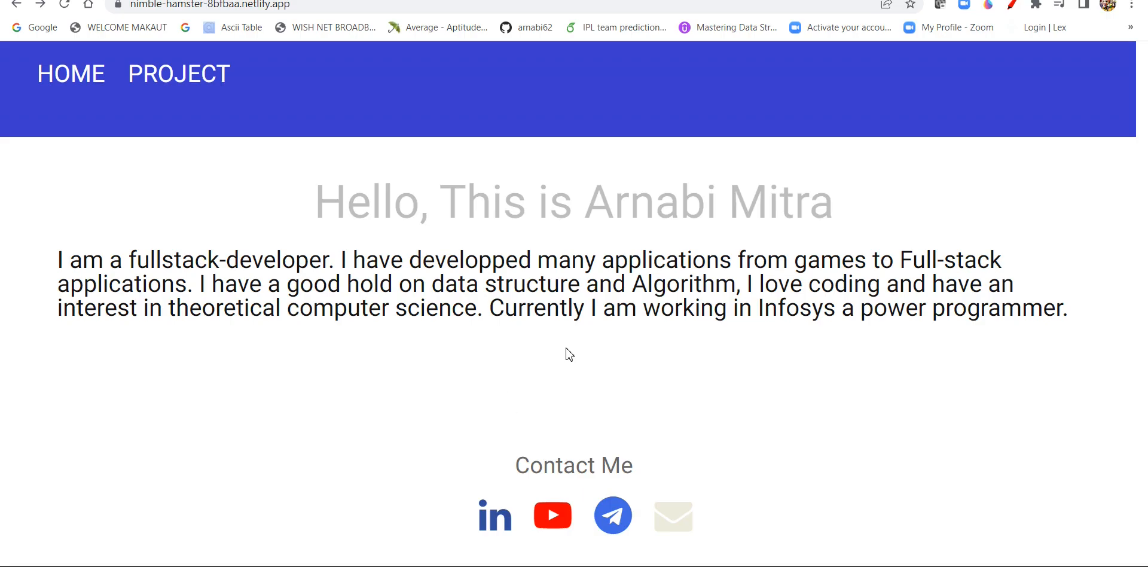
{"action": "mouse_move", "coordinate": [1077, 157]}
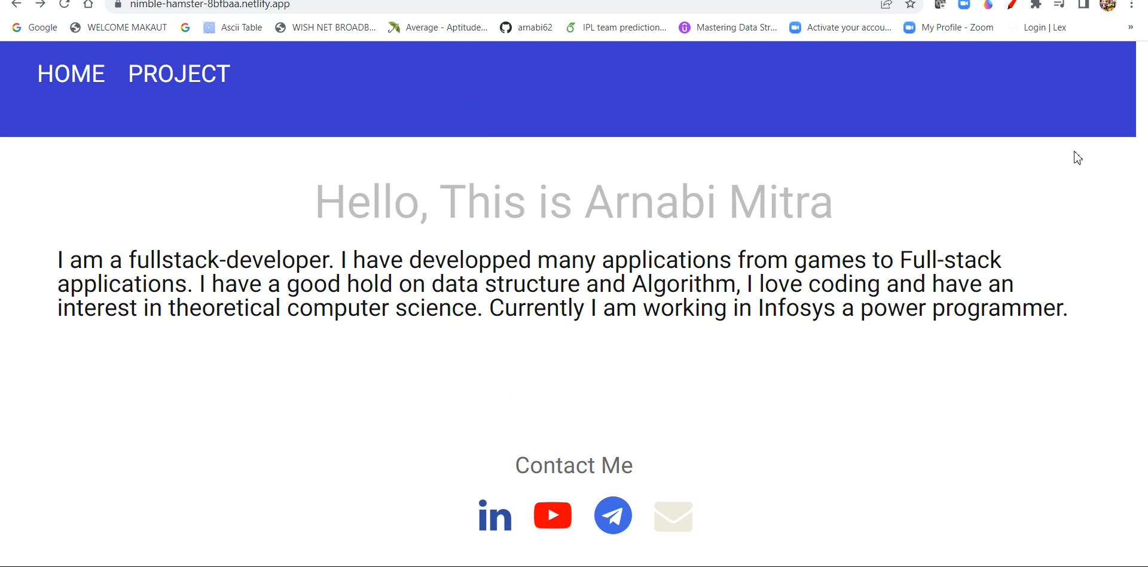
{"action": "mouse_move", "coordinate": [527, 375]}
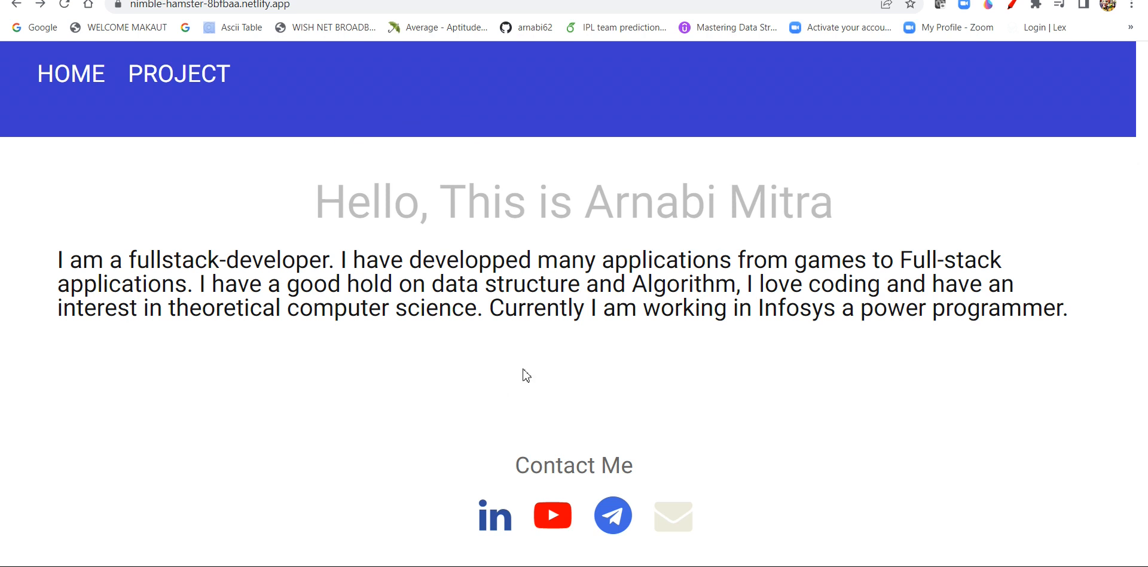
{"action": "mouse_move", "coordinate": [513, 474]}
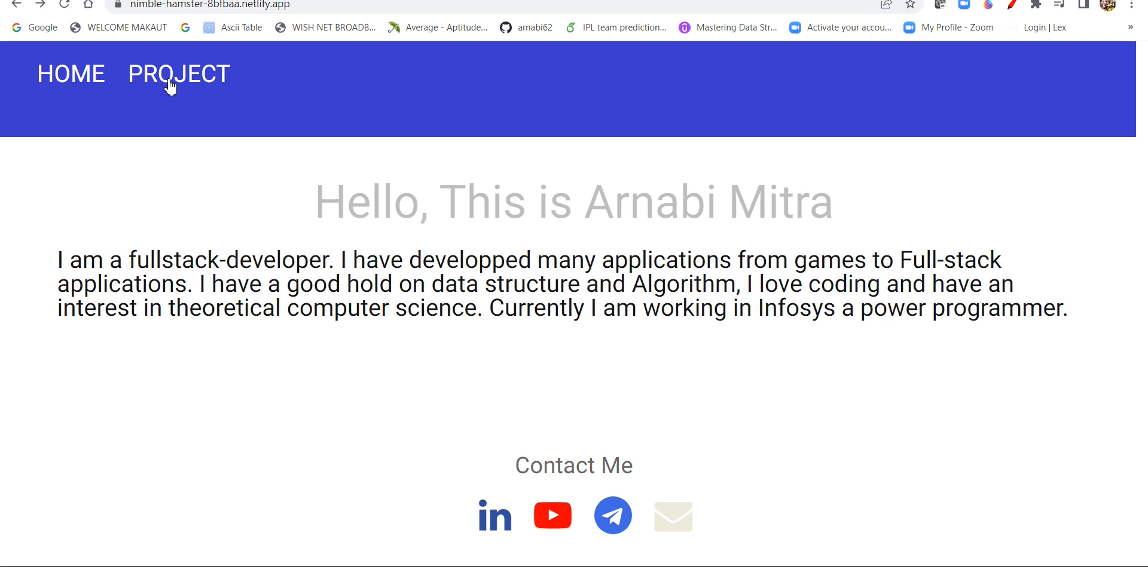
- Open the Sorting Visualization project demo from the portfolio's Projects page
{"action": "left_click", "coordinate": [178, 74]}
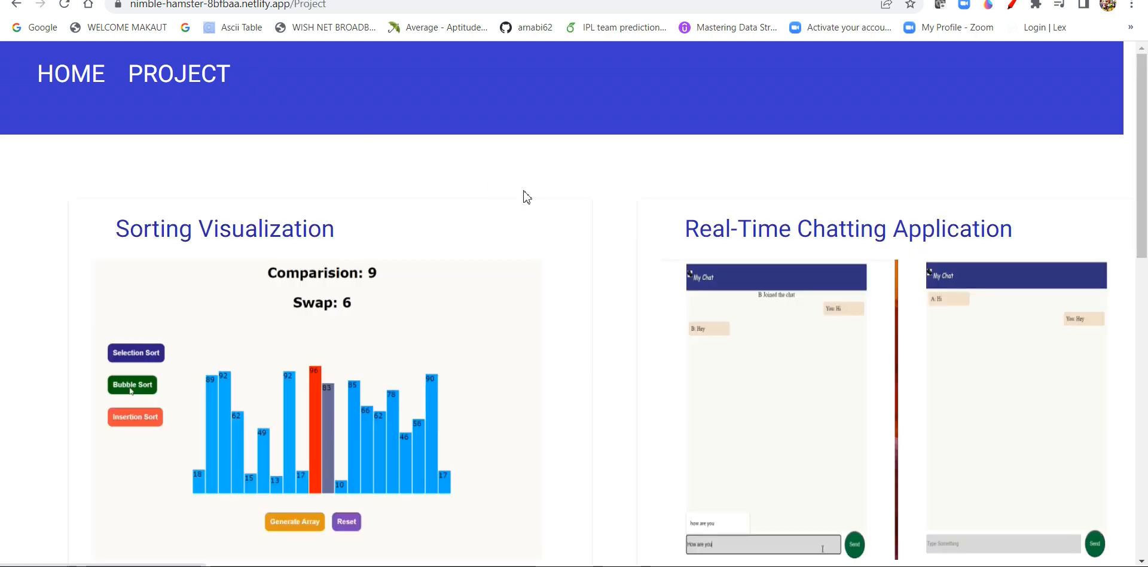
{"action": "scroll", "scroll_direction": "down", "scroll_amount": 3}
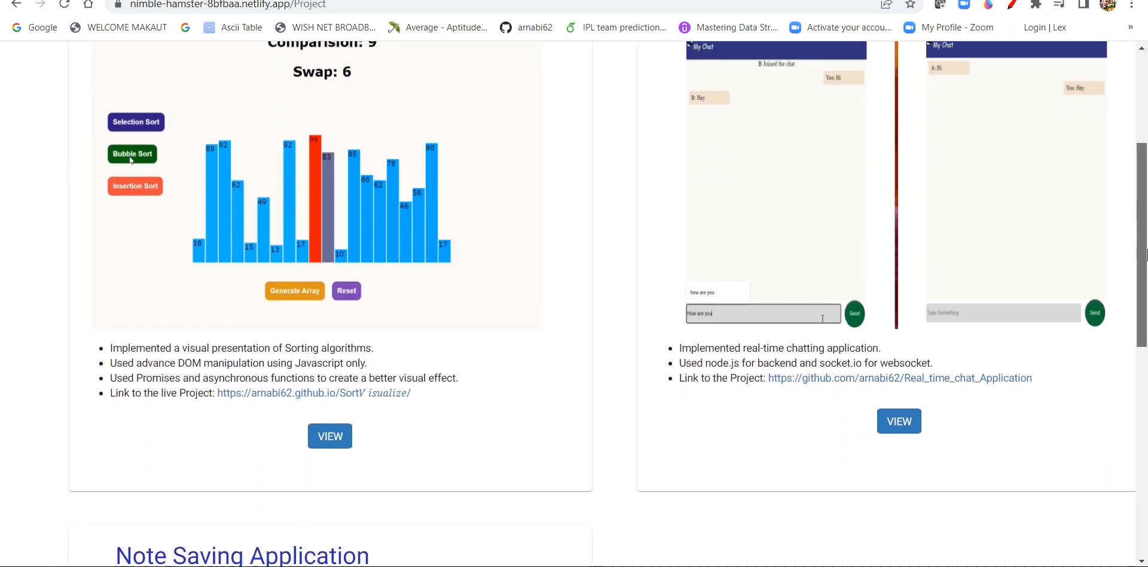
{"action": "scroll", "scroll_direction": "down", "scroll_amount": 3}
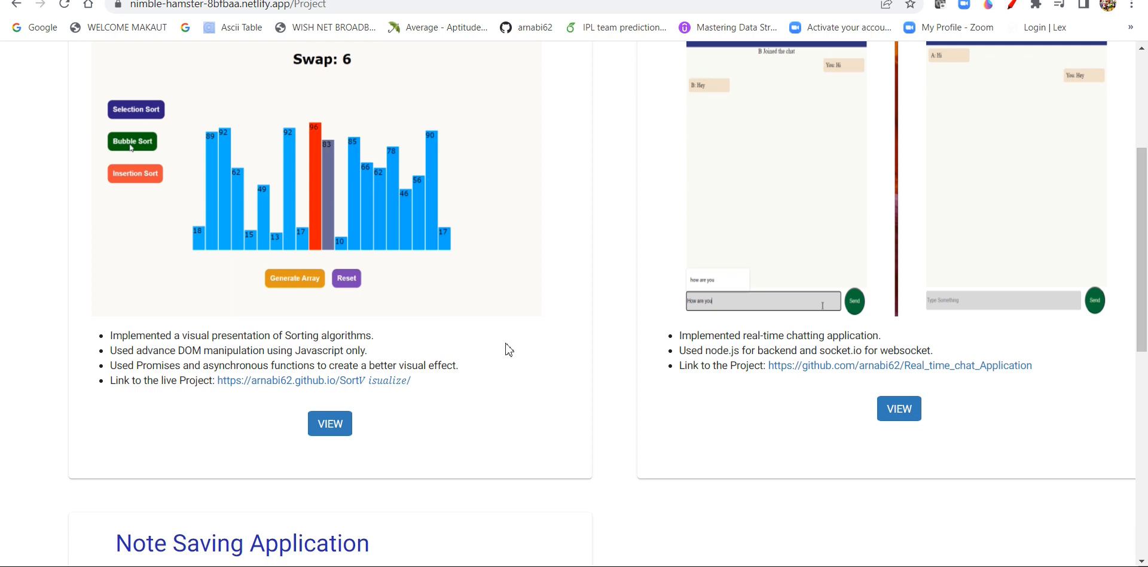
{"action": "left_click", "coordinate": [329, 423]}
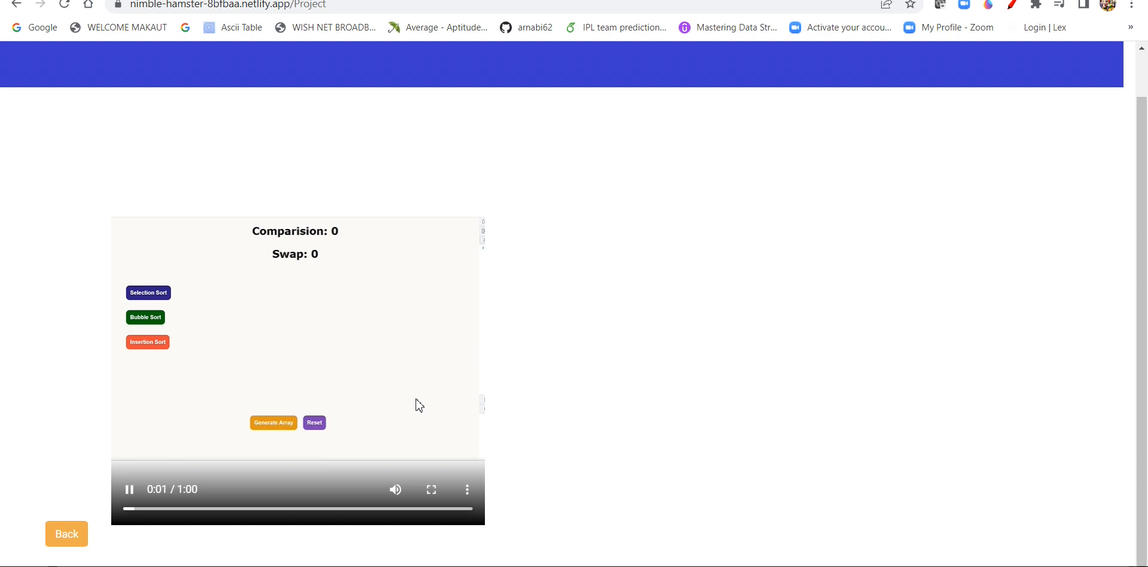
{"action": "mouse_move", "coordinate": [281, 384]}
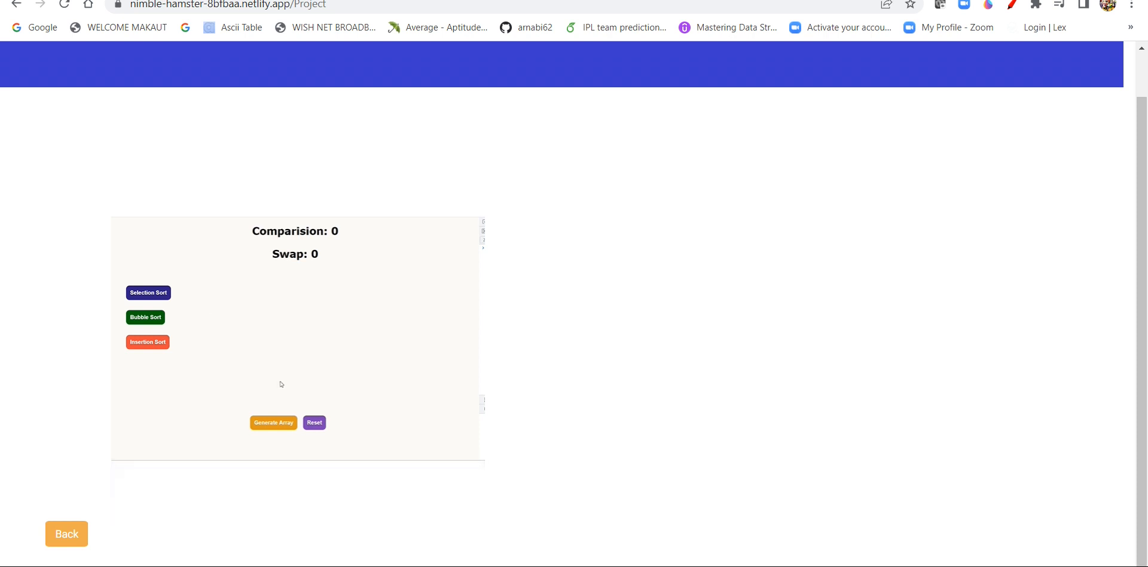
- Generate an array, run bubble sort to 15 comparisons and 12 swaps, then go back
{"action": "left_click", "coordinate": [273, 423]}
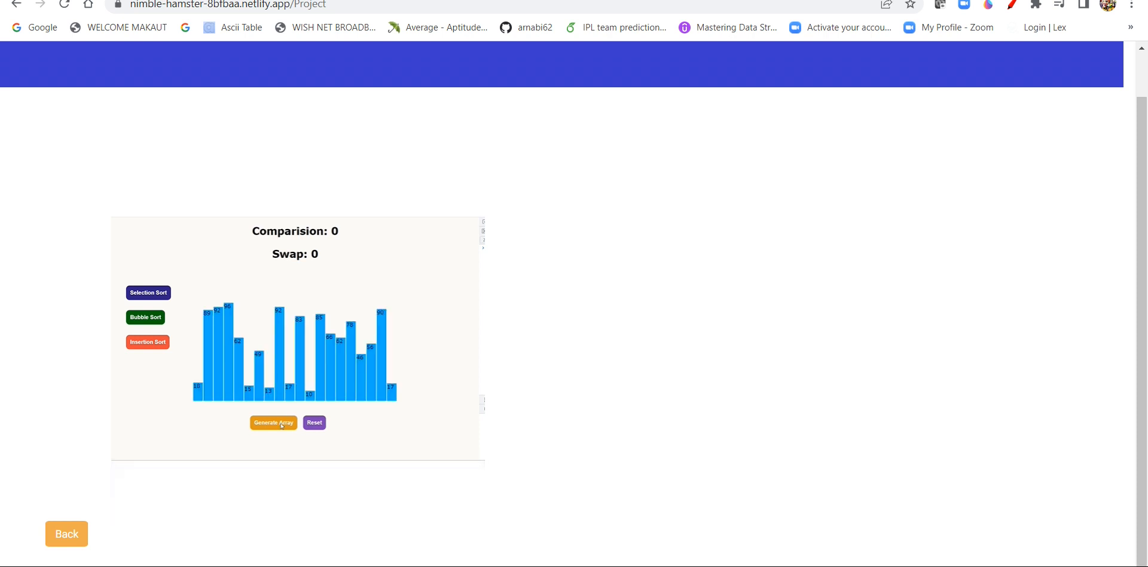
{"action": "left_click", "coordinate": [145, 317]}
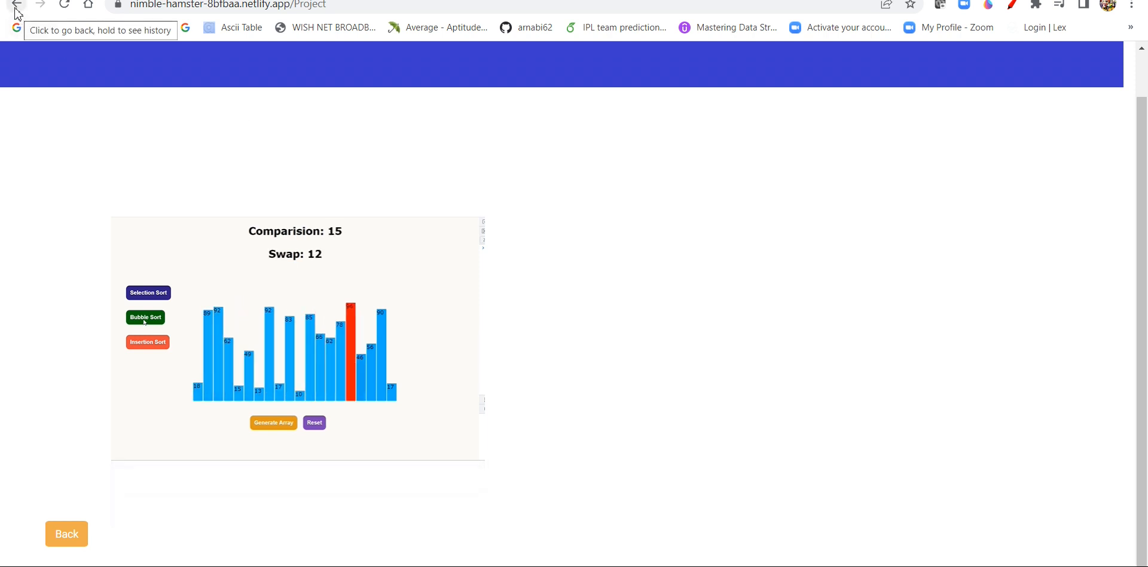
{"action": "left_click", "coordinate": [15, 5]}
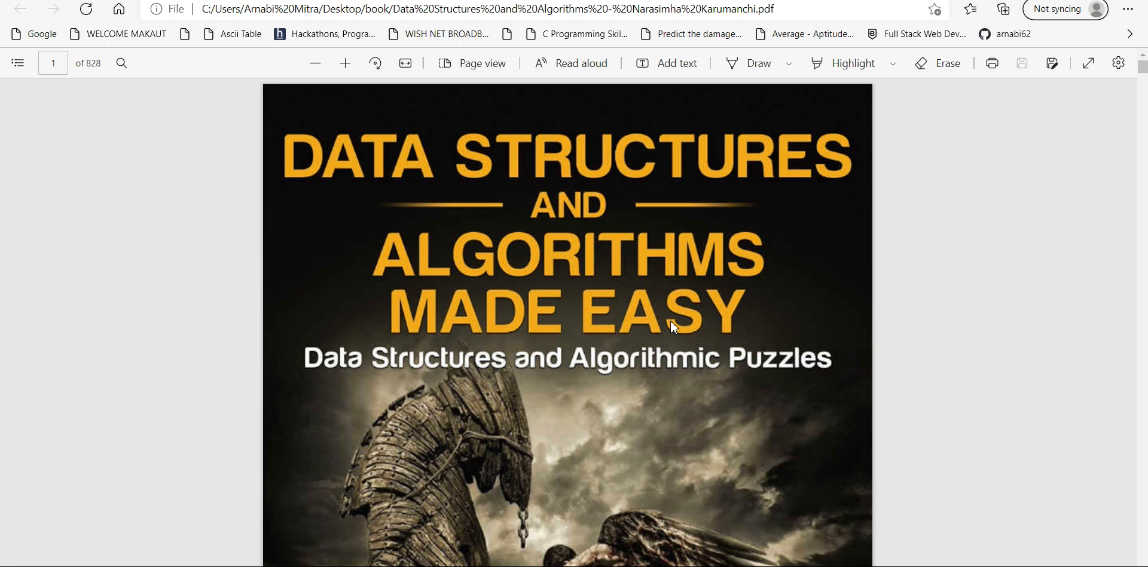
{"action": "mouse_move", "coordinate": [1139, 561]}
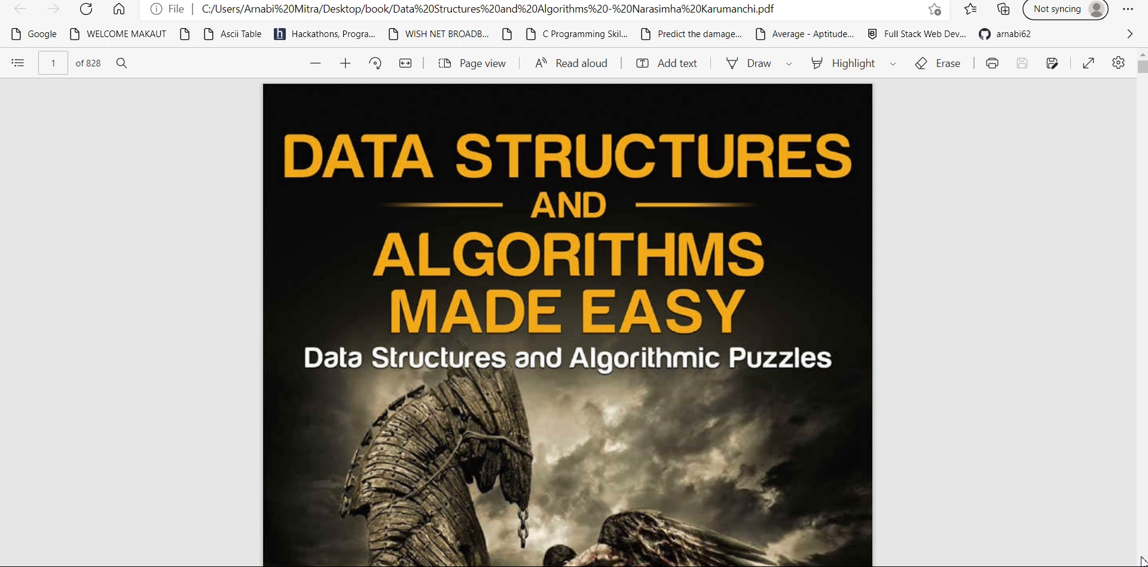
{"action": "mouse_move", "coordinate": [46, 81]}
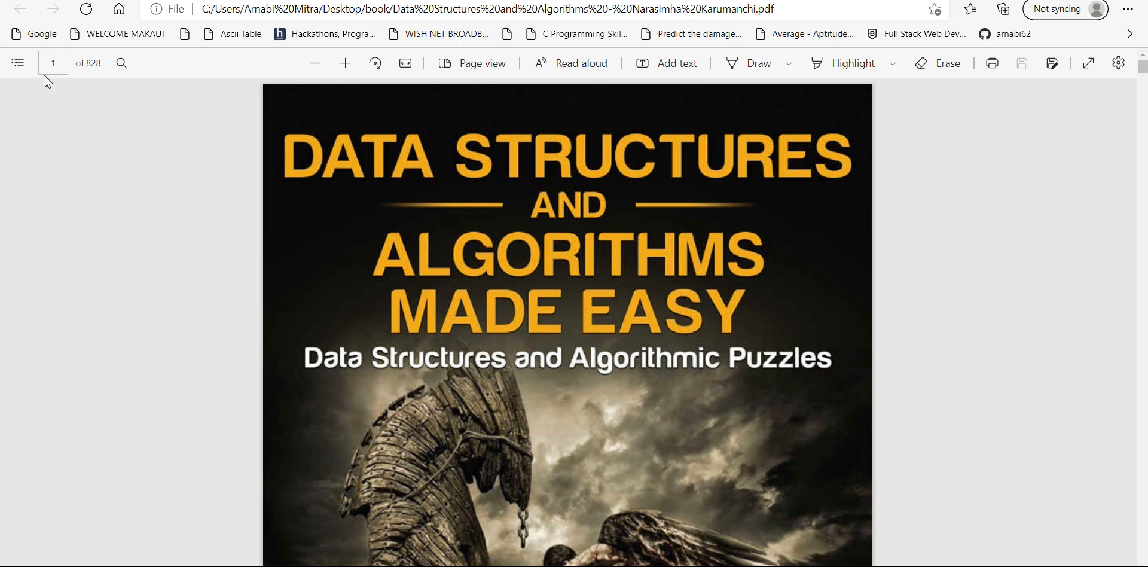
- Show the table of contents for Data Structures and Algorithms Made Easy
{"action": "left_click", "coordinate": [17, 62]}
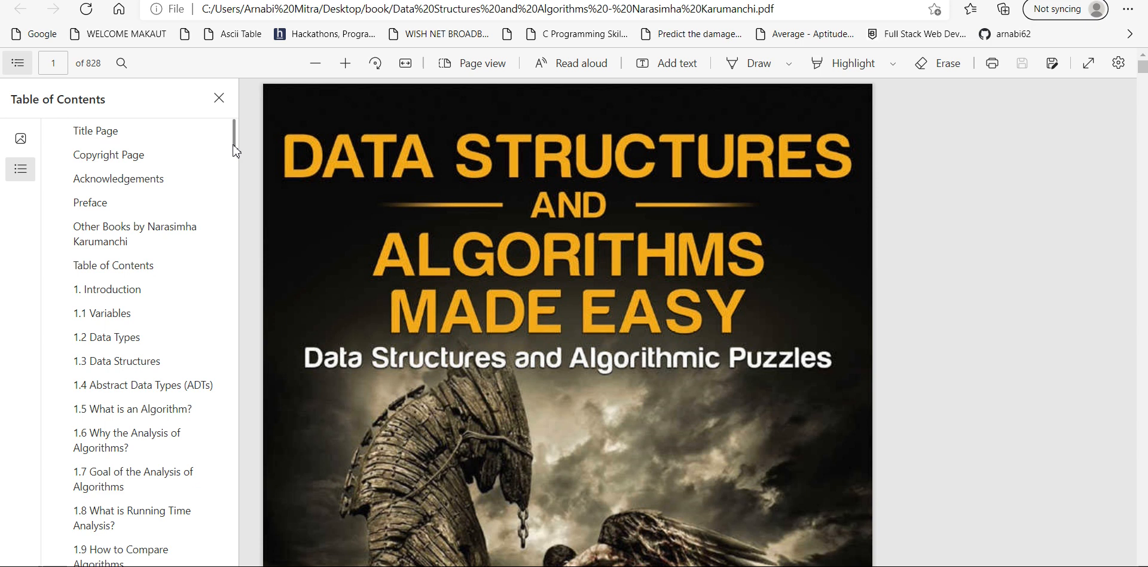
- Jump to section 1.2 Data Types, then to chapter 3, Linked Lists
{"action": "scroll", "scroll_direction": "down", "scroll_amount": 3}
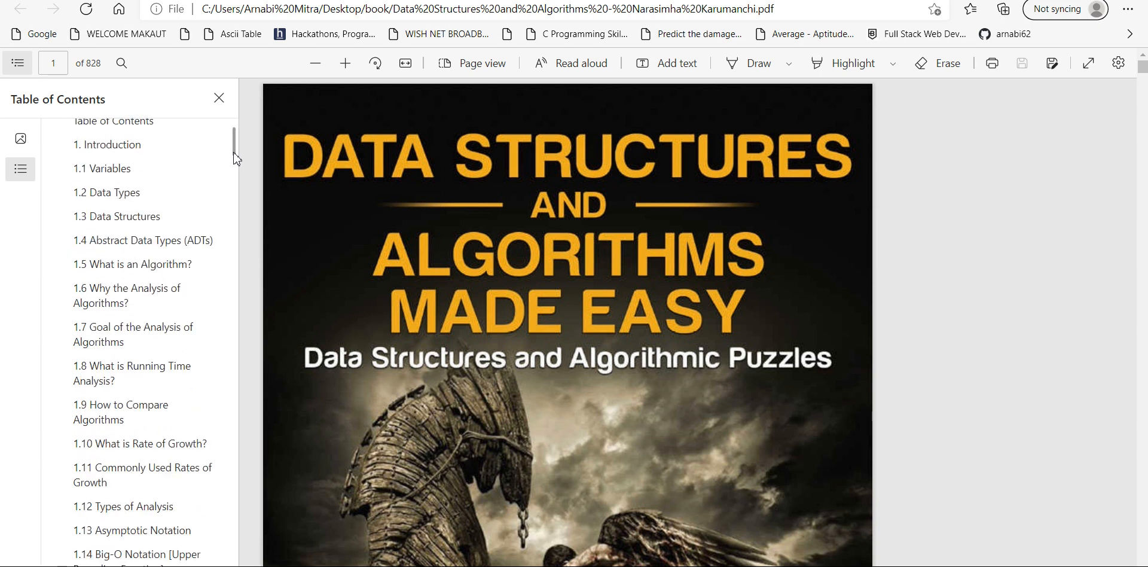
{"action": "mouse_move", "coordinate": [108, 144]}
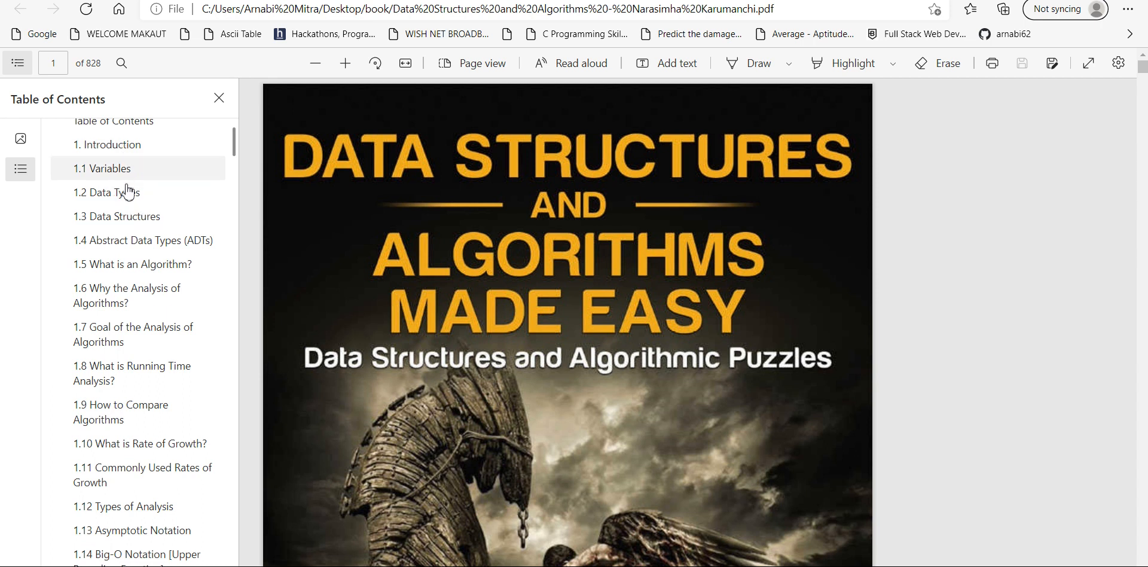
{"action": "left_click", "coordinate": [106, 192]}
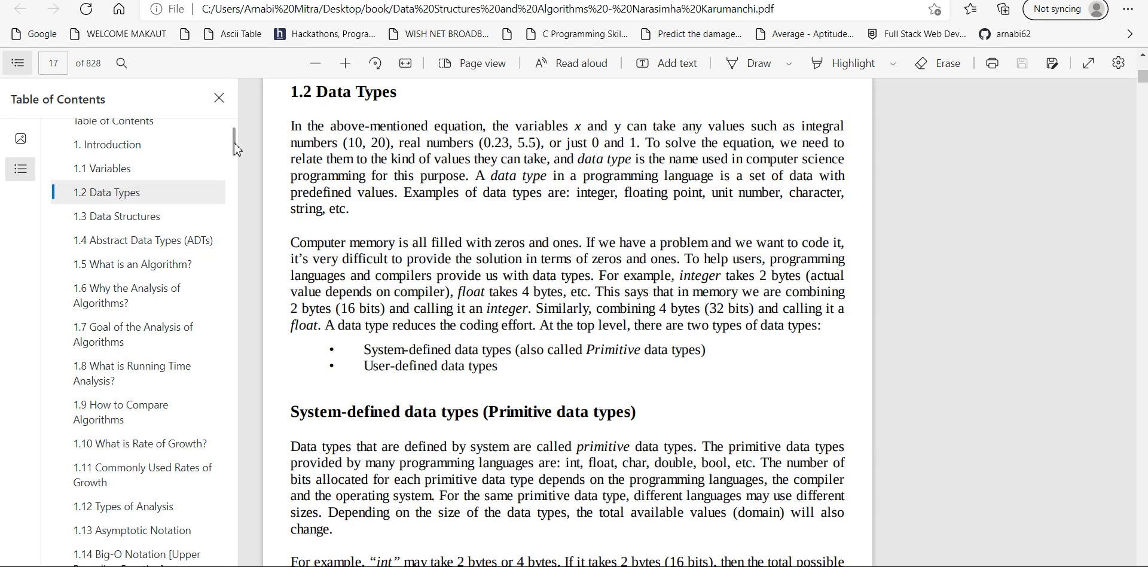
{"action": "scroll", "scroll_direction": "down", "scroll_amount": 3}
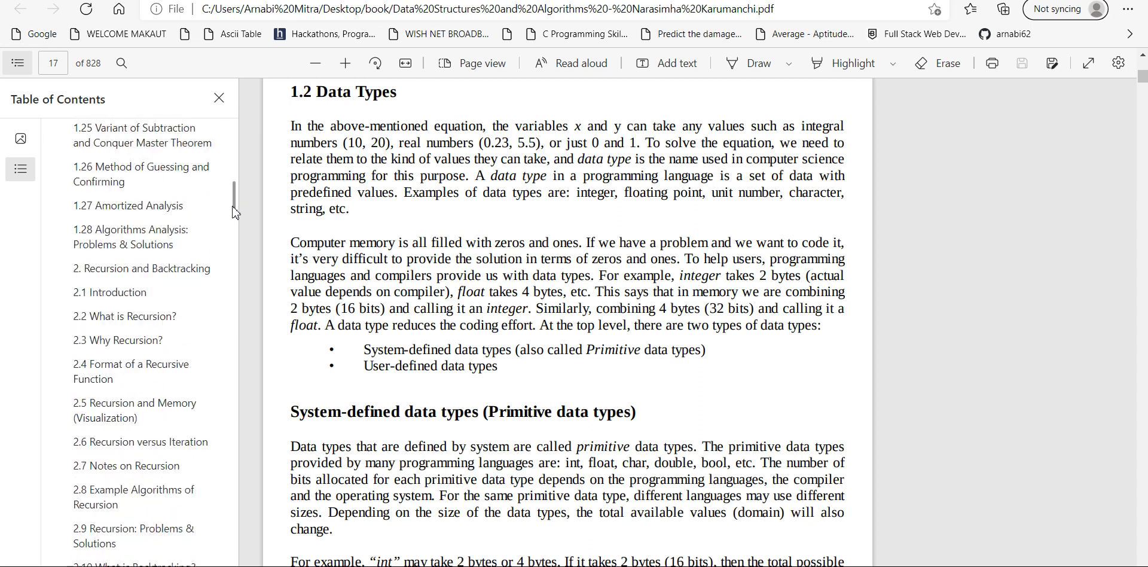
{"action": "scroll", "scroll_direction": "down", "scroll_amount": 3}
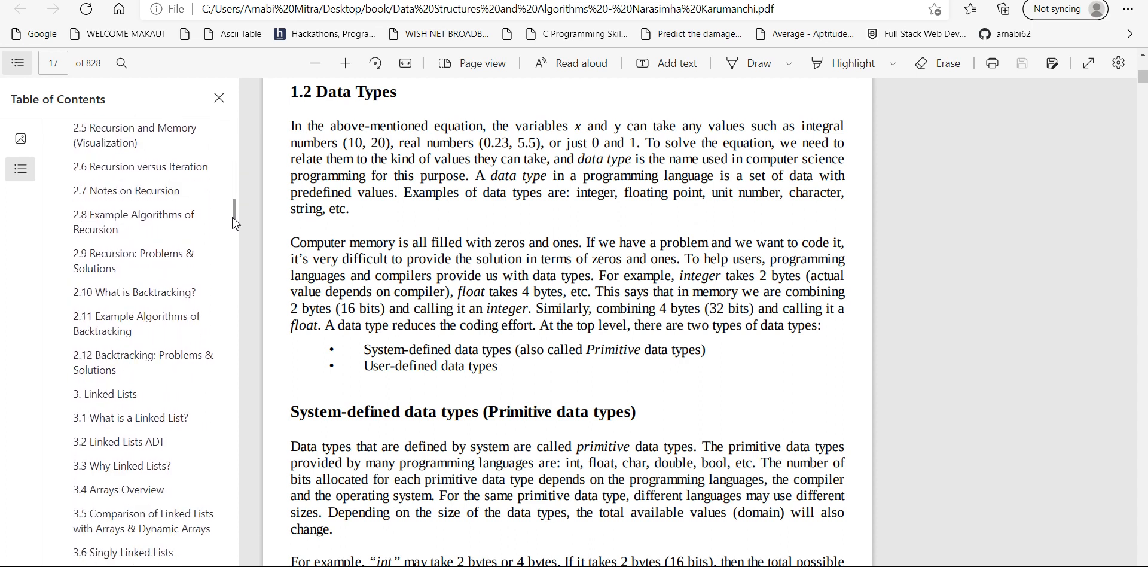
{"action": "scroll", "scroll_direction": "down", "scroll_amount": 3}
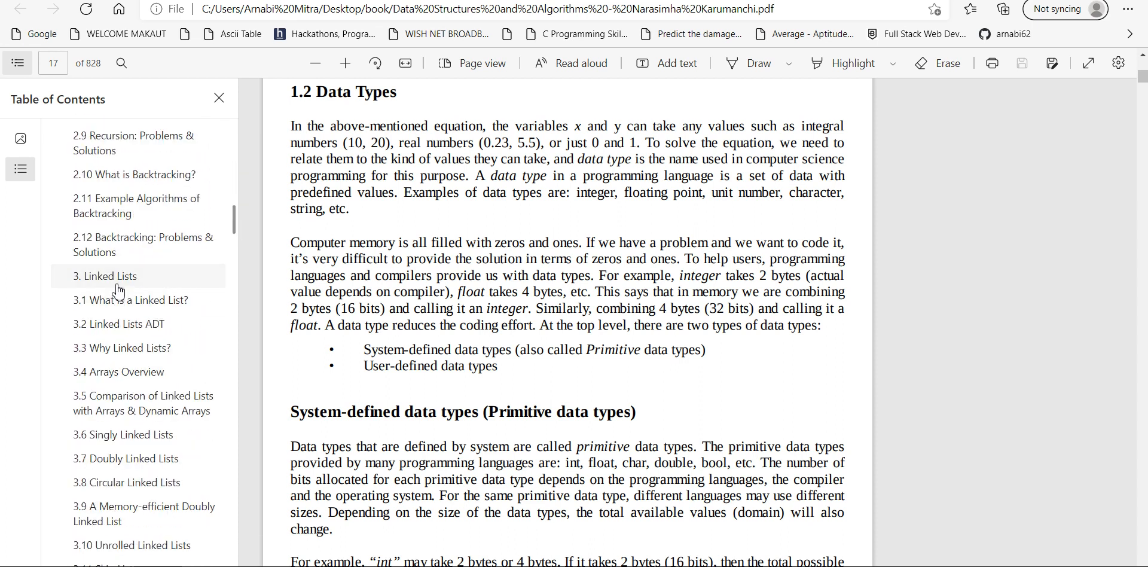
{"action": "left_click", "coordinate": [104, 276]}
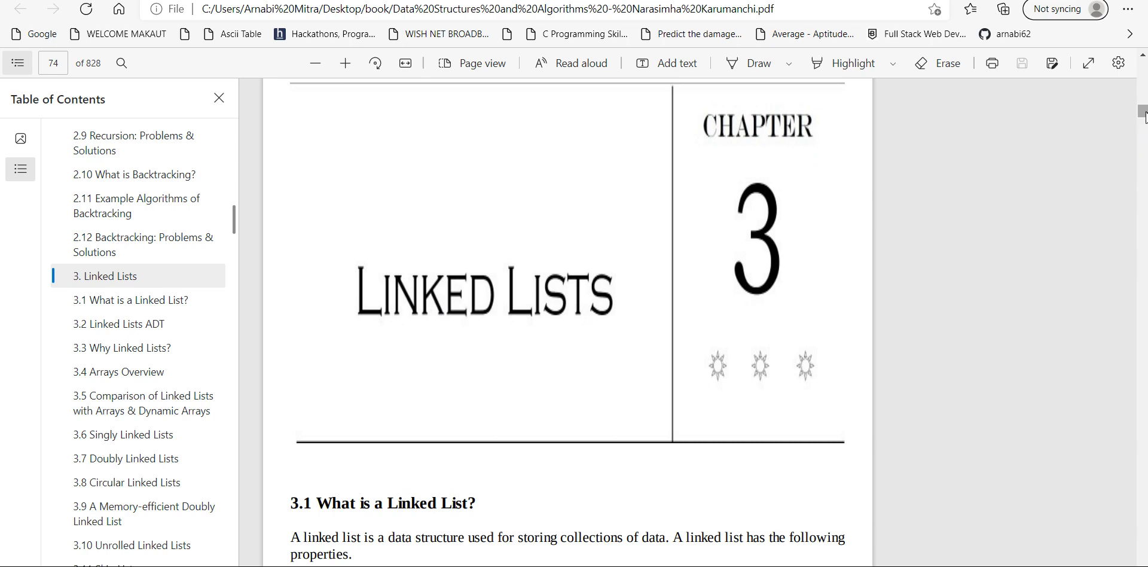
{"action": "scroll", "scroll_direction": "down", "scroll_amount": 3}
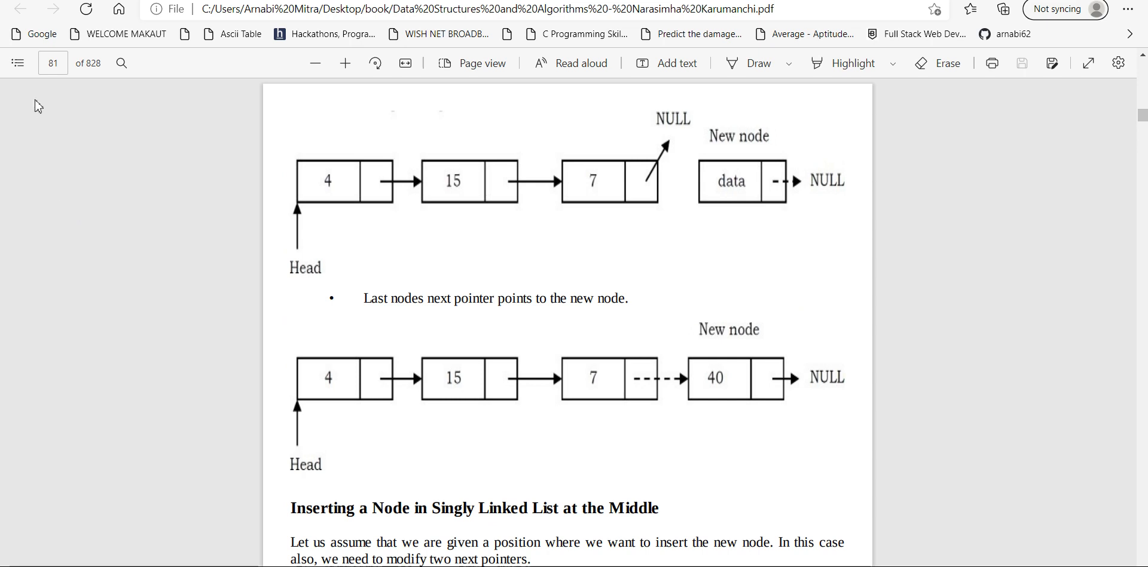
- Reopen the table of contents and scroll it to the Stacks and Queues chapters
{"action": "left_click", "coordinate": [17, 63]}
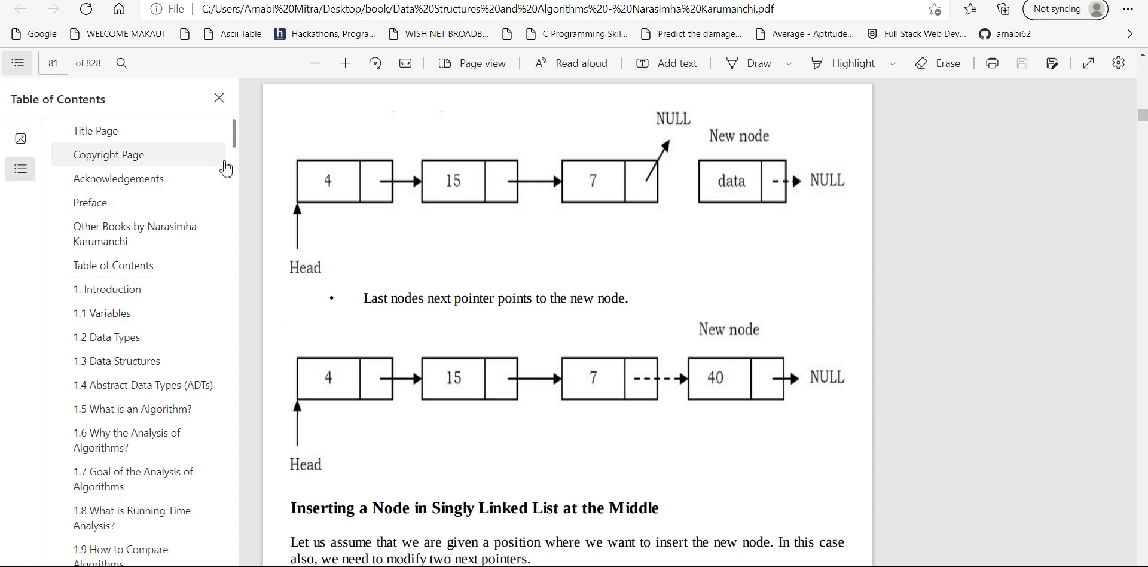
{"action": "scroll", "scroll_direction": "down", "scroll_amount": 3}
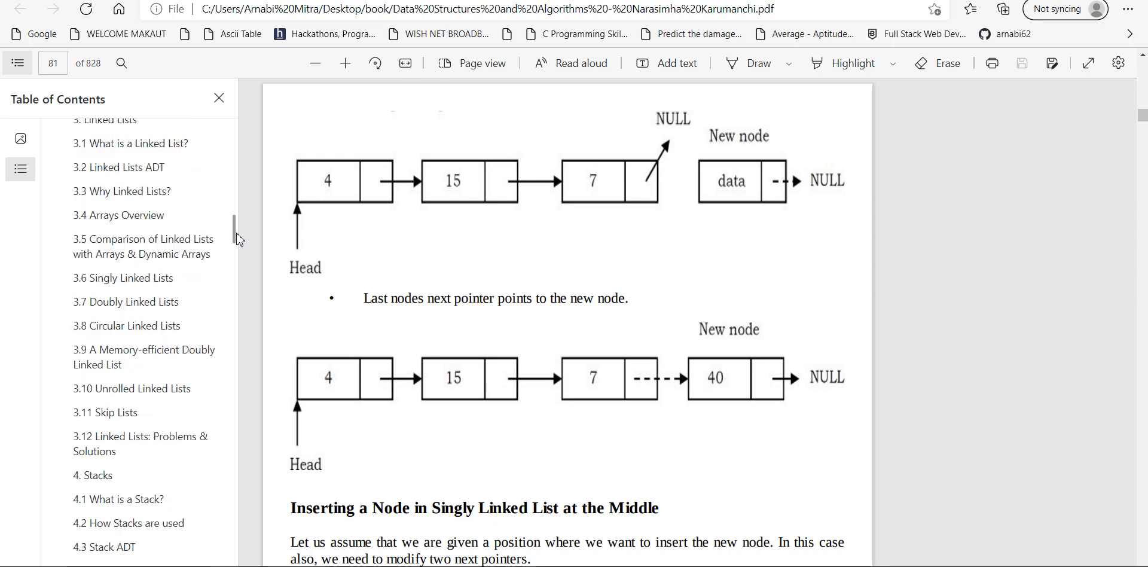
{"action": "scroll", "scroll_direction": "down", "scroll_amount": 3}
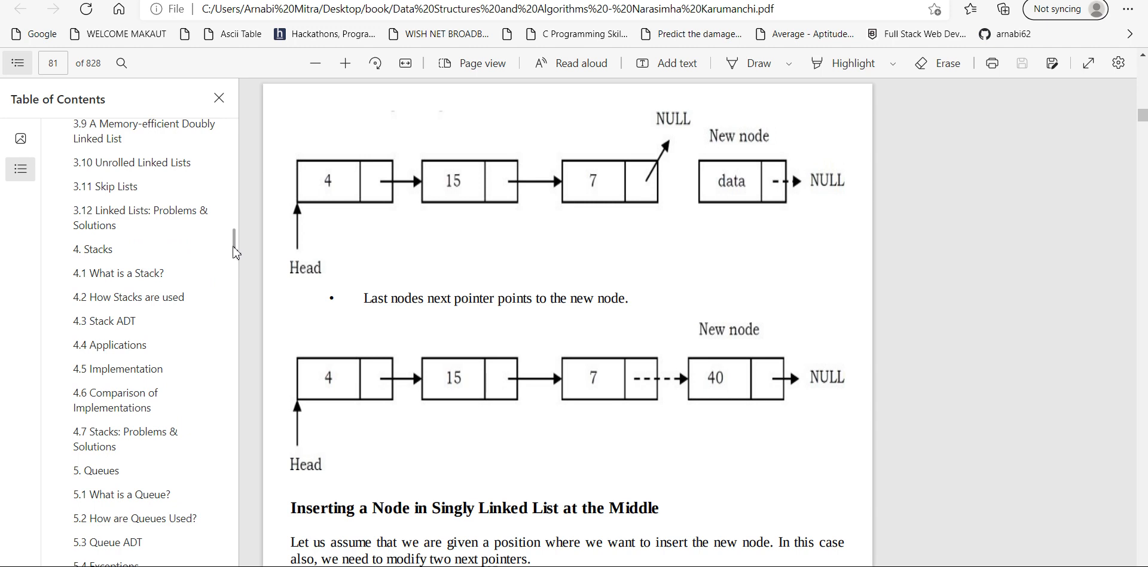
- Jump to chapter 4, Stacks, on page 163 from the table of contents
{"action": "left_click", "coordinate": [93, 248]}
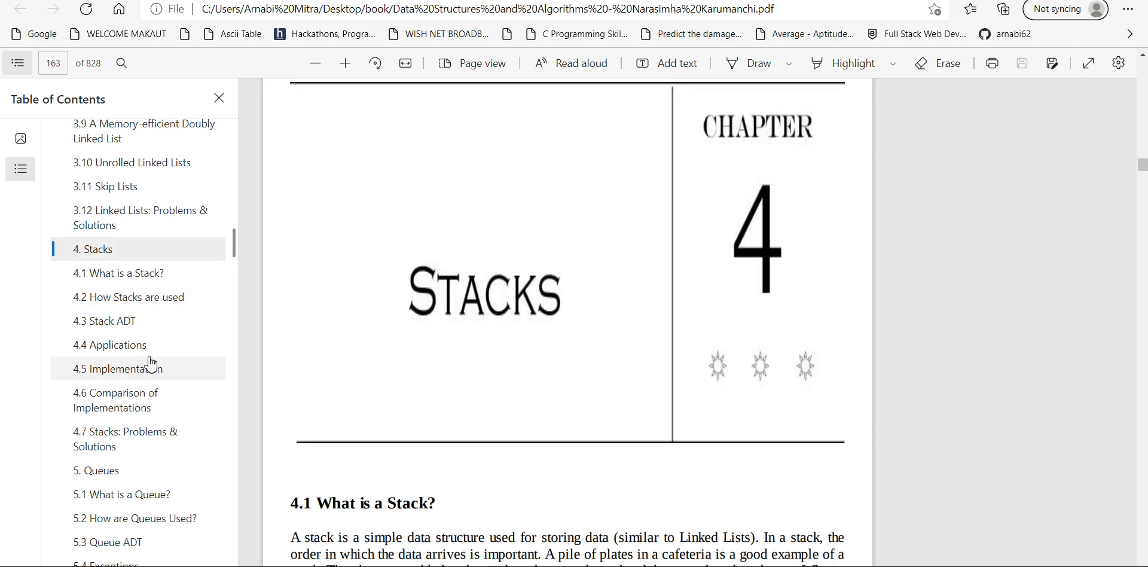
{"action": "mouse_move", "coordinate": [127, 344]}
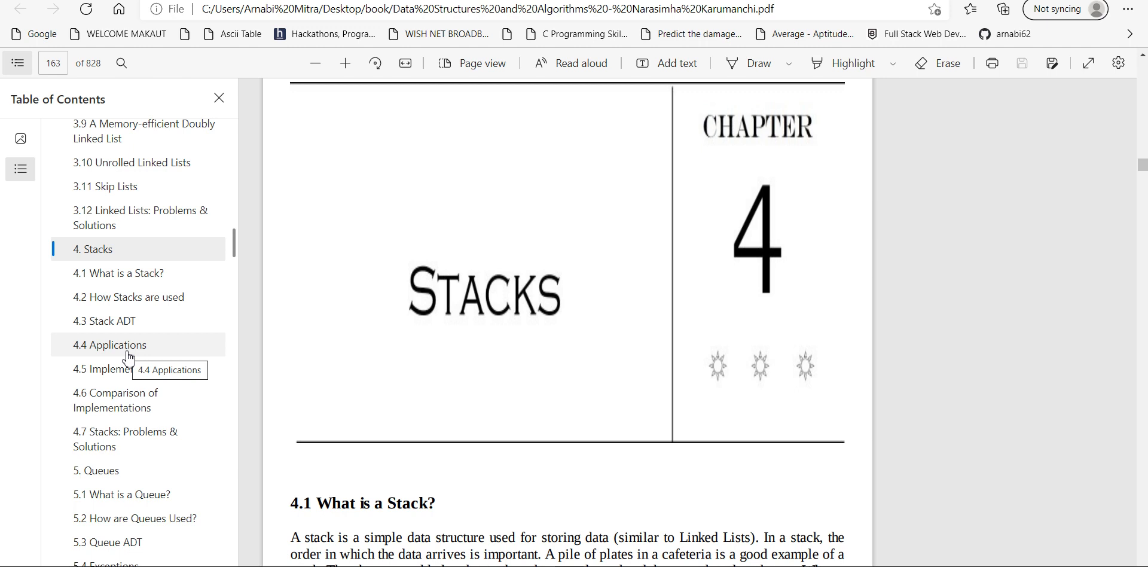
{"action": "mouse_move", "coordinate": [400, 147]}
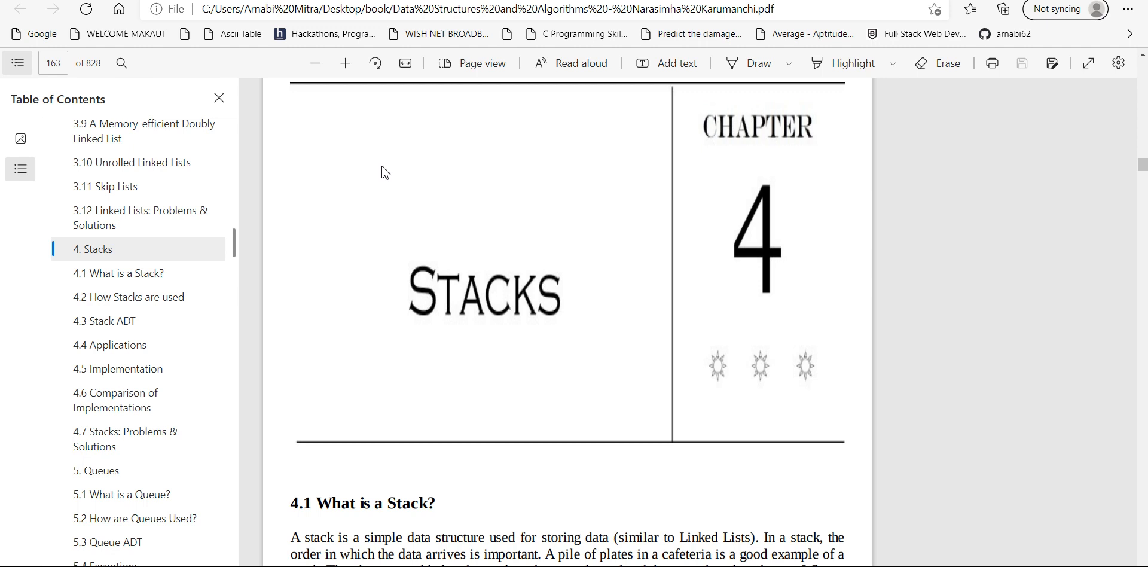
{"action": "mouse_move", "coordinate": [404, 194]}
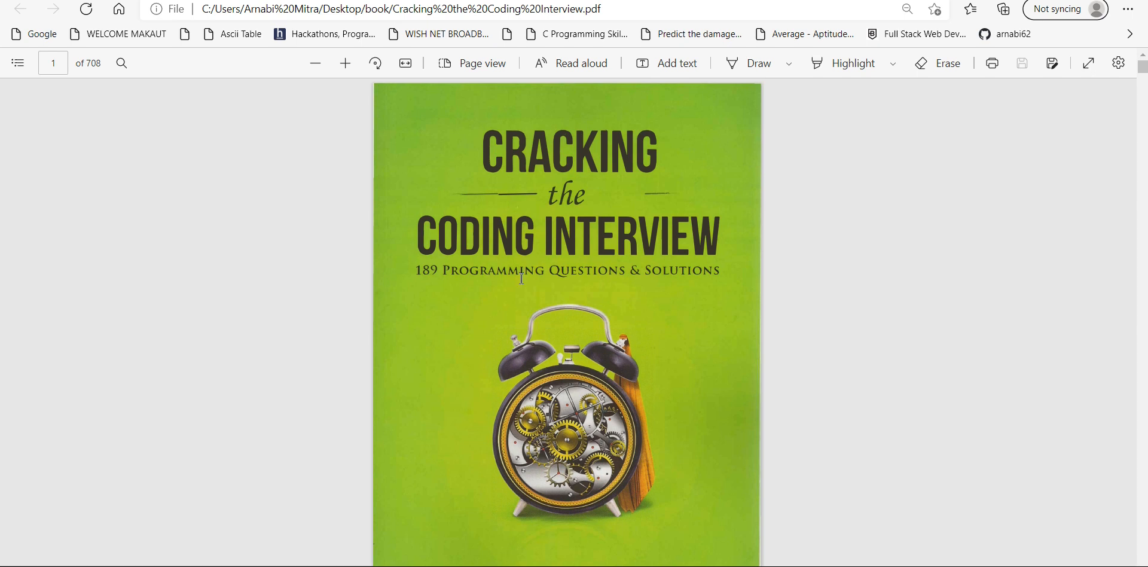
{"action": "mouse_move", "coordinate": [140, 163]}
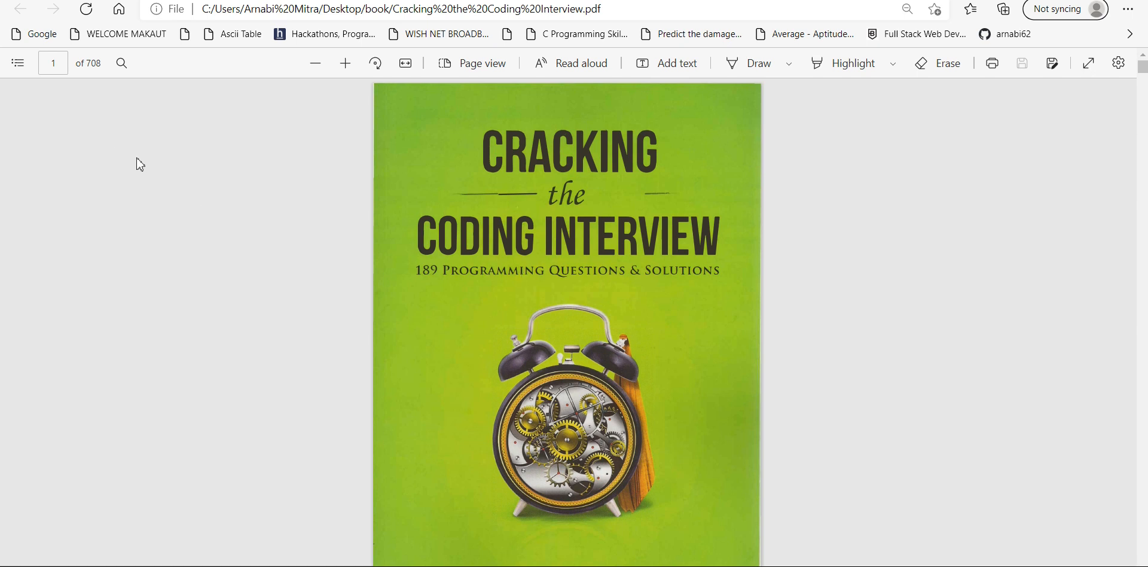
- Show the Cracking the Coding Interview table of contents, from Introduction to About the Author
{"action": "left_click", "coordinate": [16, 62]}
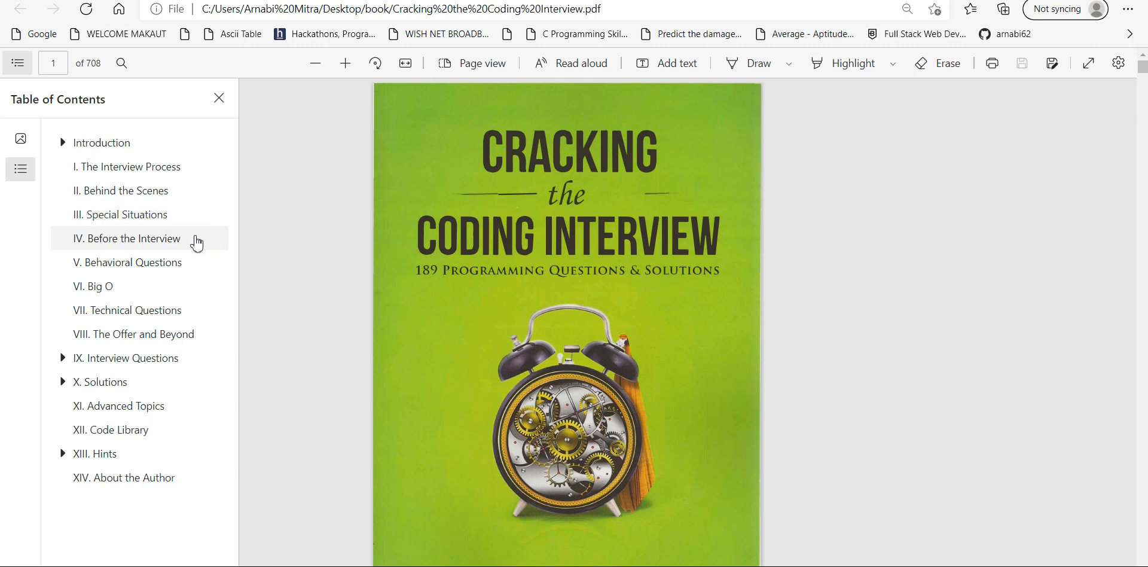
- Jump to Part IV, Before the Interview, then Part V, Behavioral Questions
{"action": "left_click", "coordinate": [126, 238]}
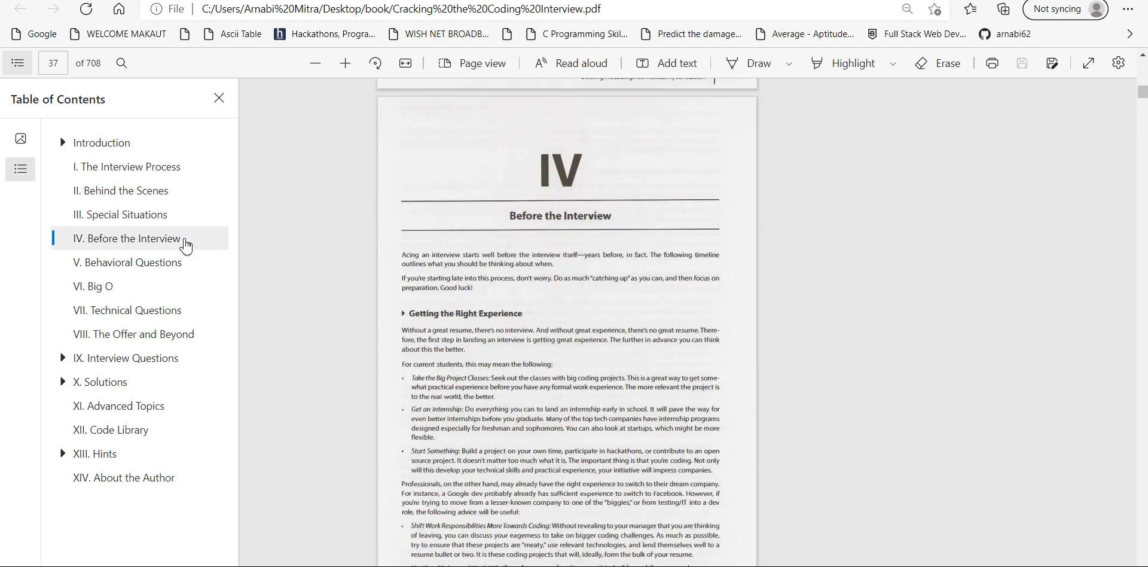
{"action": "left_click", "coordinate": [128, 261]}
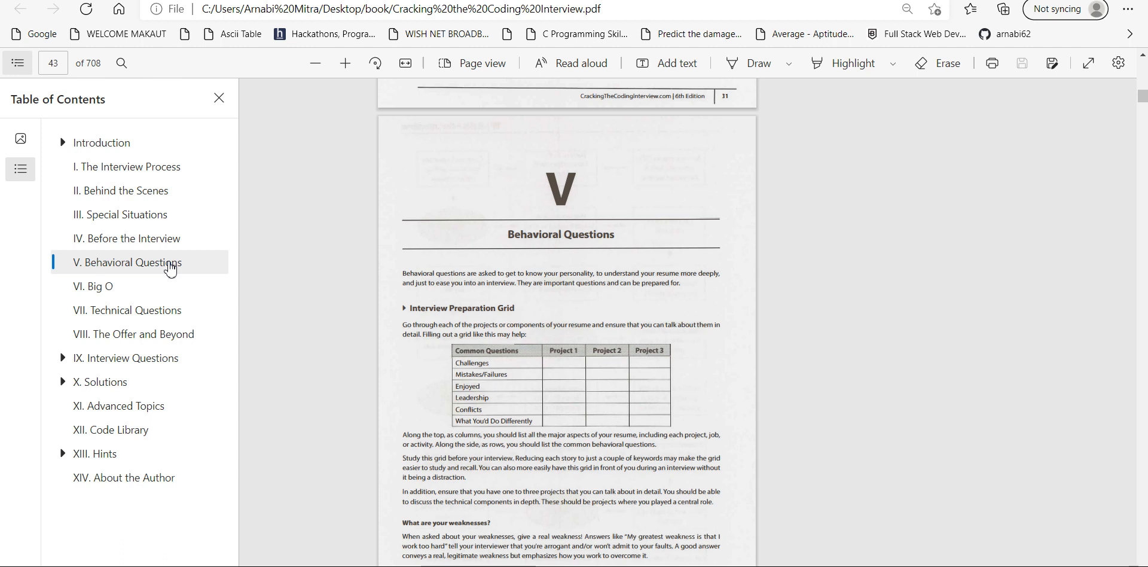
{"action": "mouse_move", "coordinate": [5, 409]}
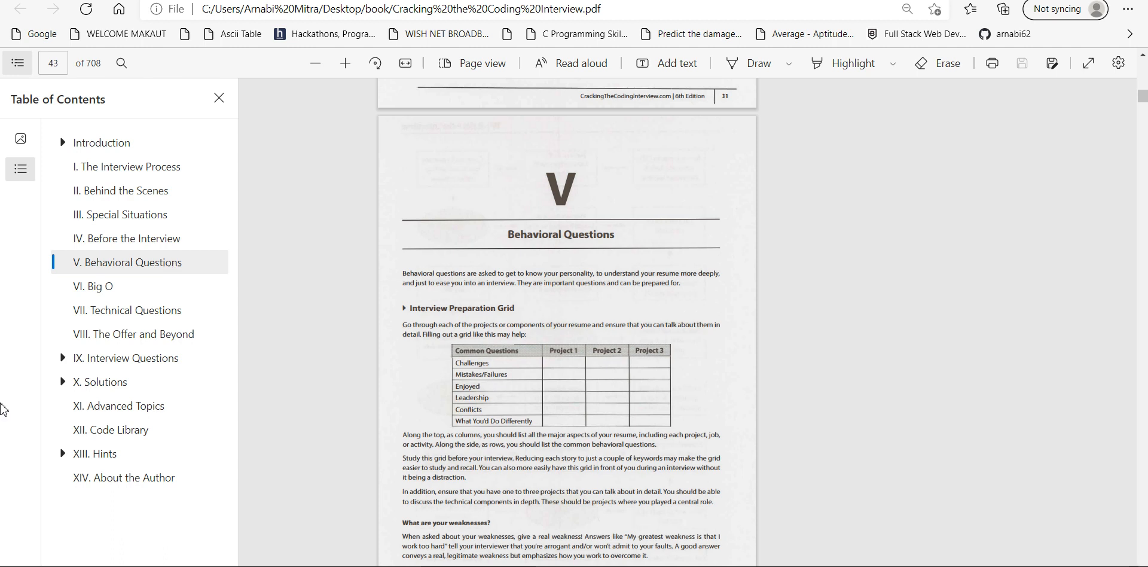